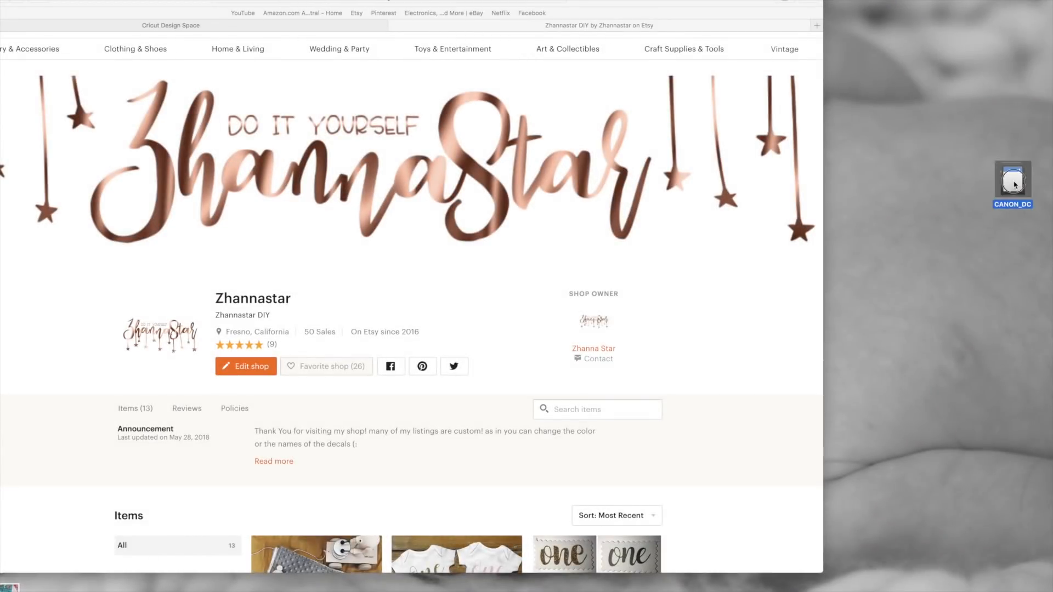
- Open SCAN0015.JPG from the CANON_DC card's DCIM scan folder and rotate it upright
double_click(1013, 181)
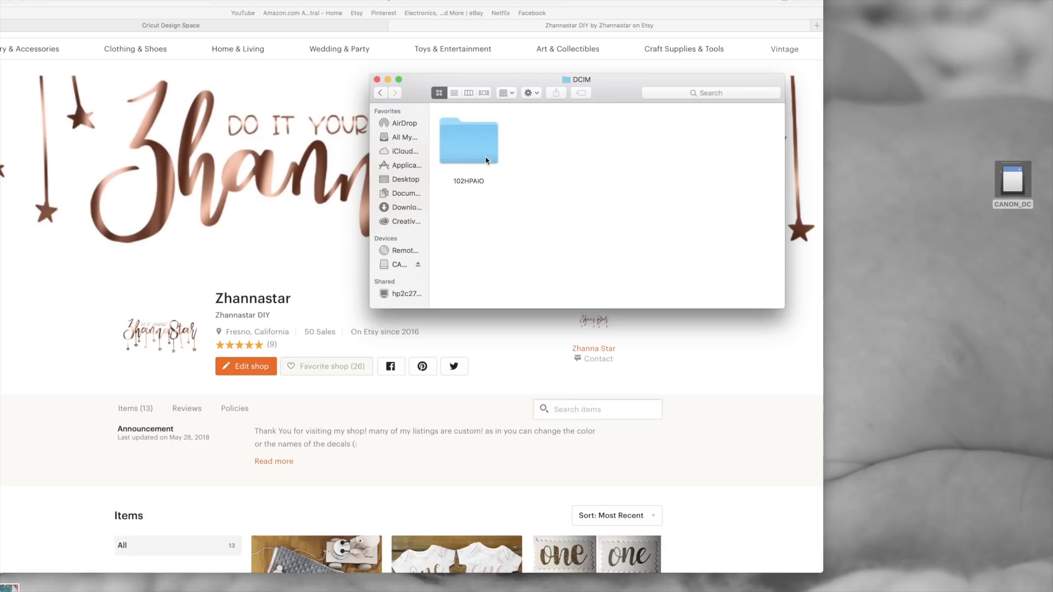
double_click(468, 140)
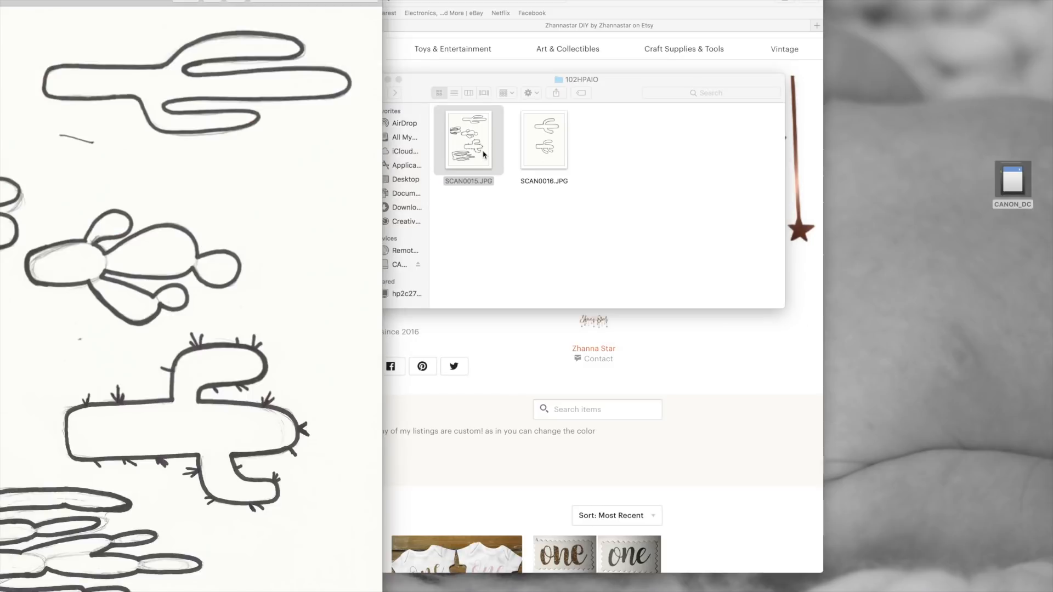
double_click(468, 140)
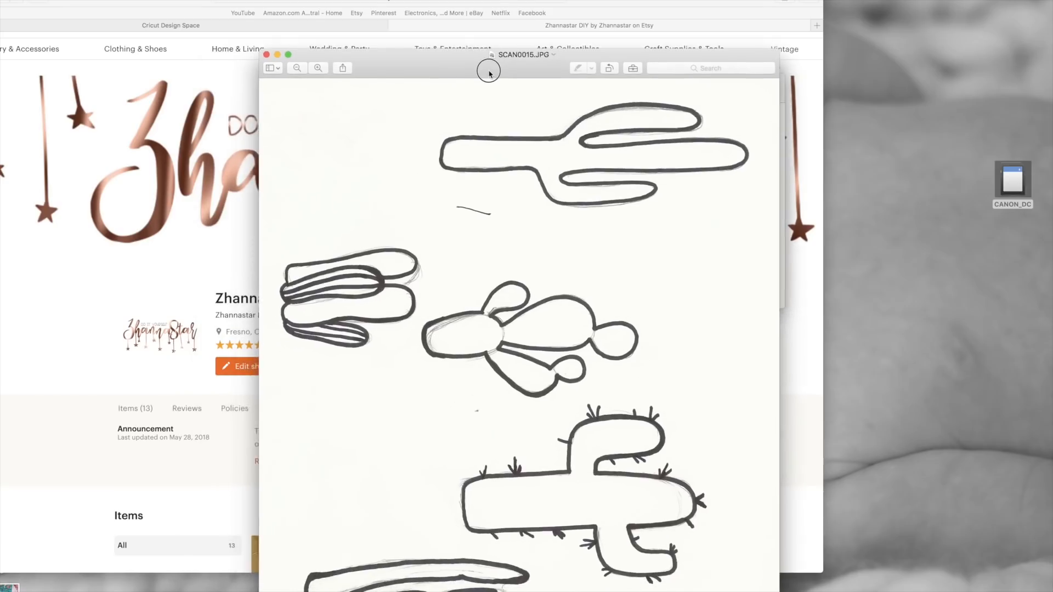
click(613, 66)
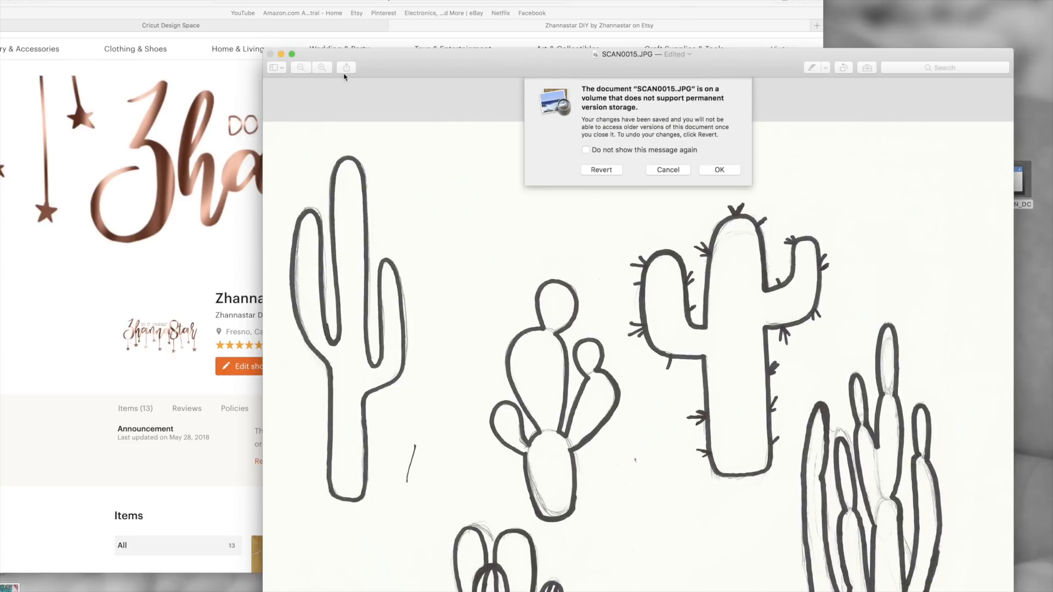
- Open the upright cactus scan in Paint S via Open With
right_click(882, 77)
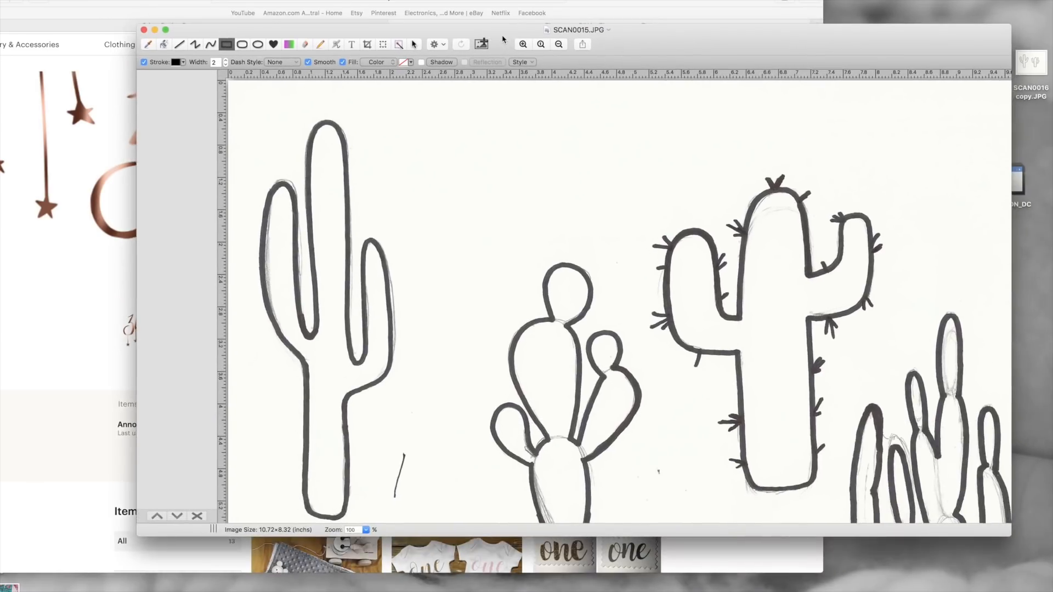
mouse_move(76, 111)
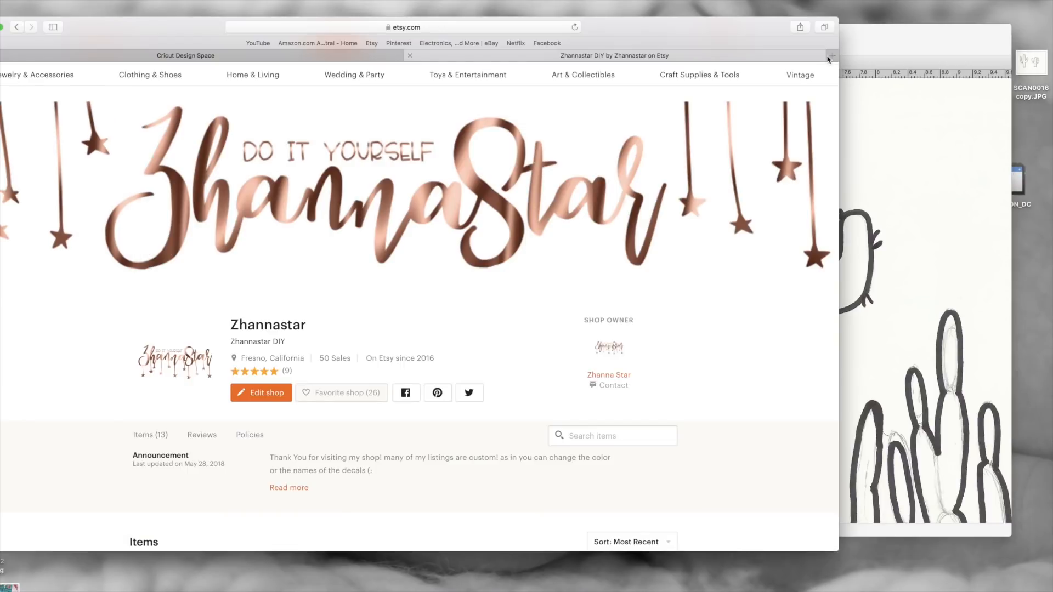
- Trace SCAN0015 copy.JPG from the Desktop on online.rapidresizer.com and view the resulting PDF
click(831, 55)
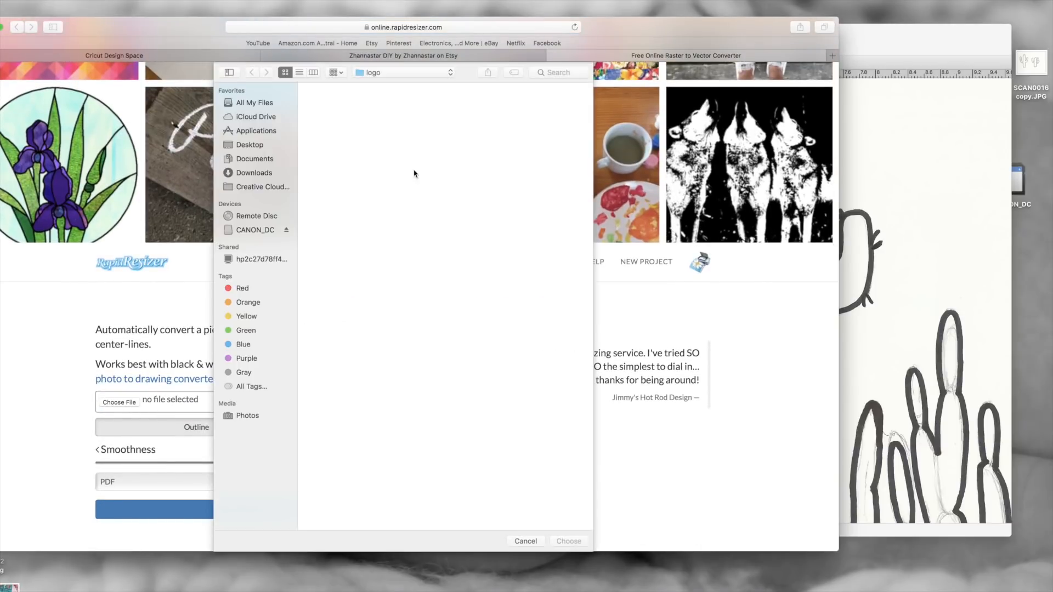
click(249, 145)
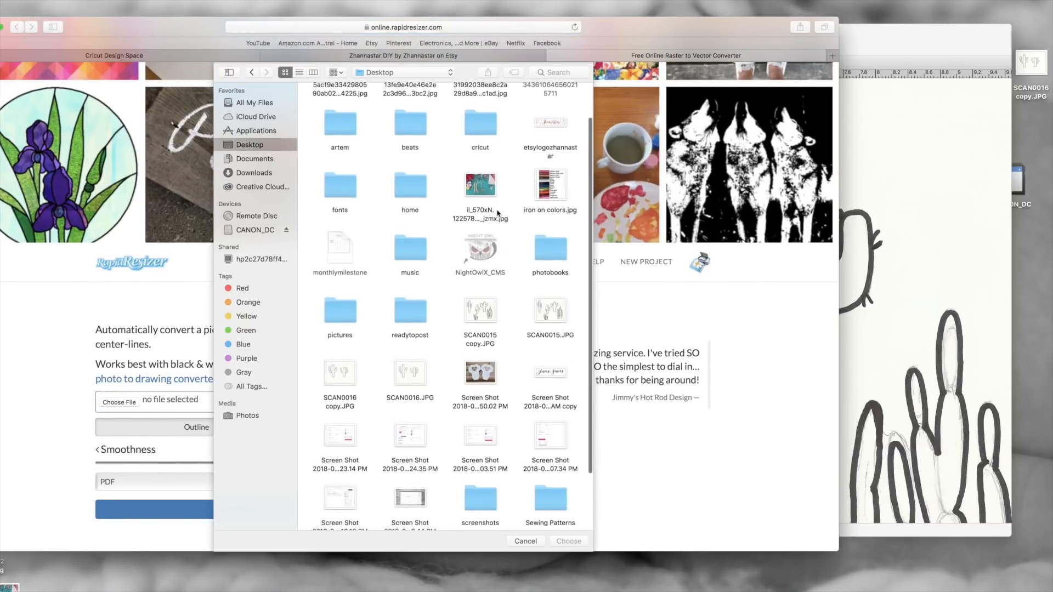
click(567, 541)
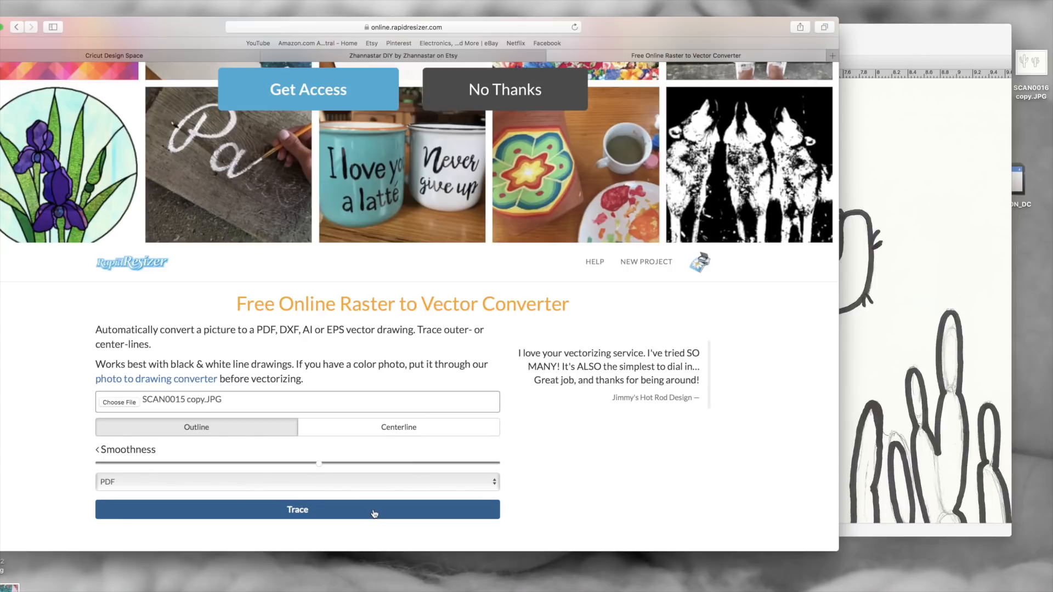
click(298, 509)
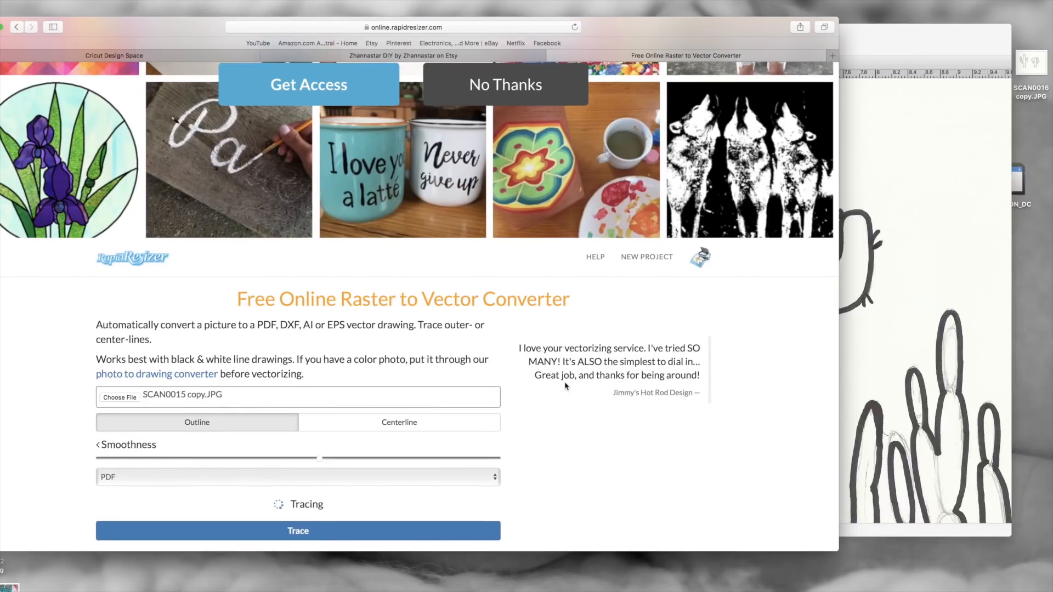
click(297, 531)
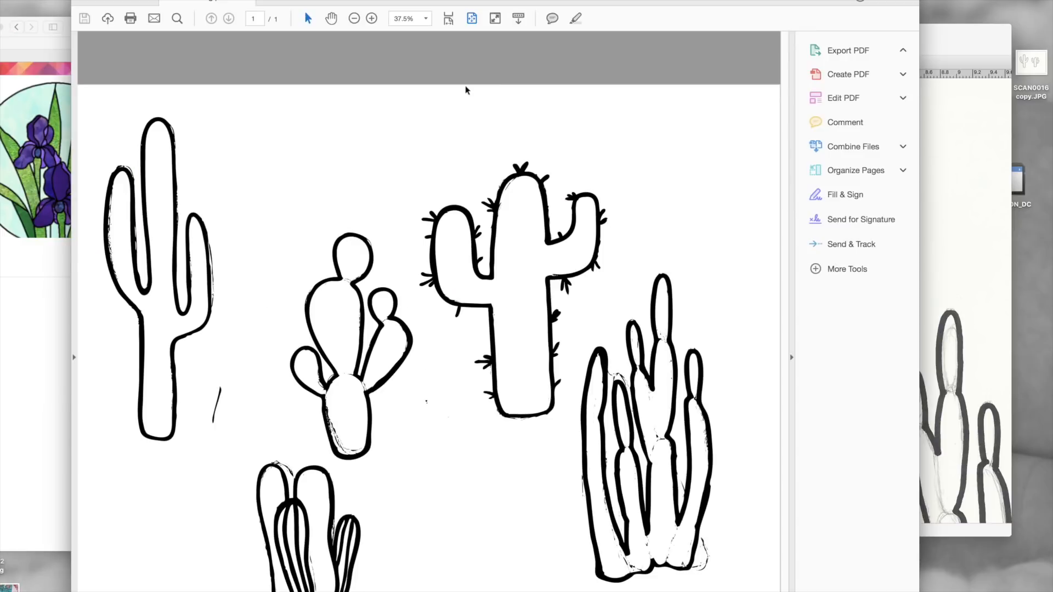
mouse_move(611, 11)
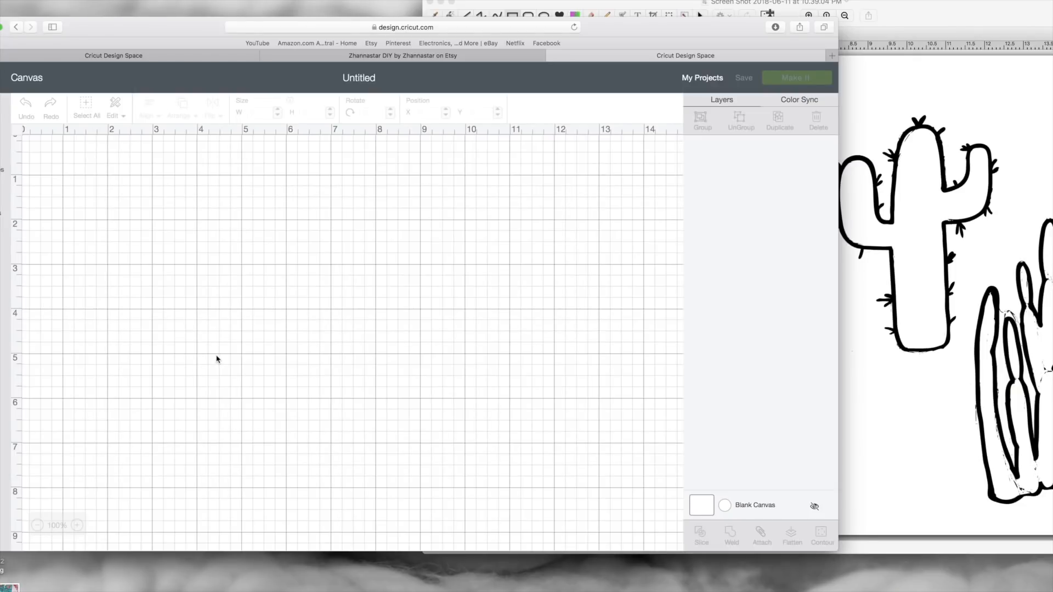
- Upload the two-cactus image as a Simple type and erase its gray background
scroll(up, 3)
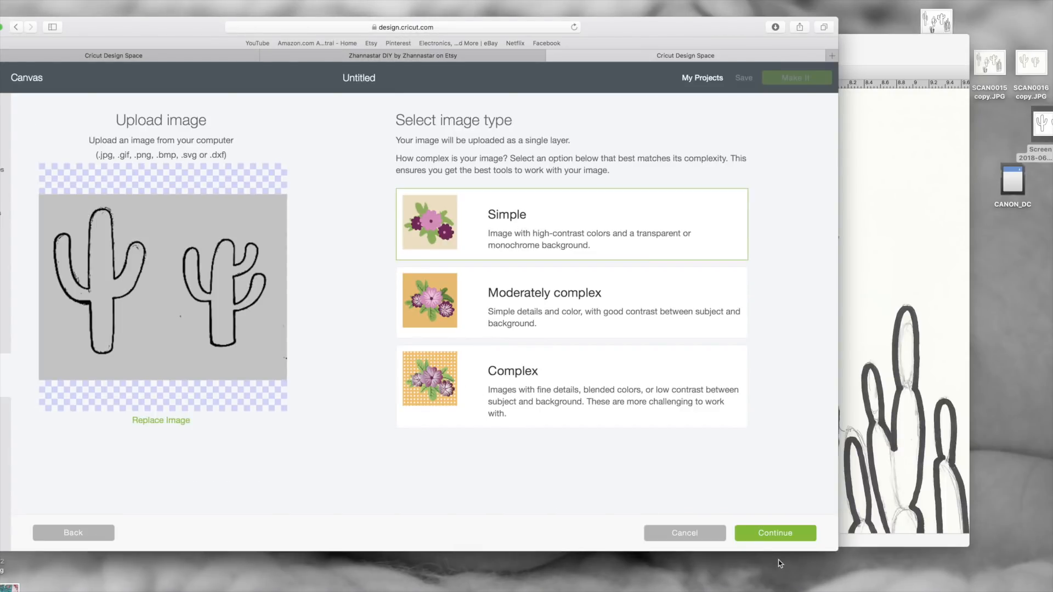
click(773, 533)
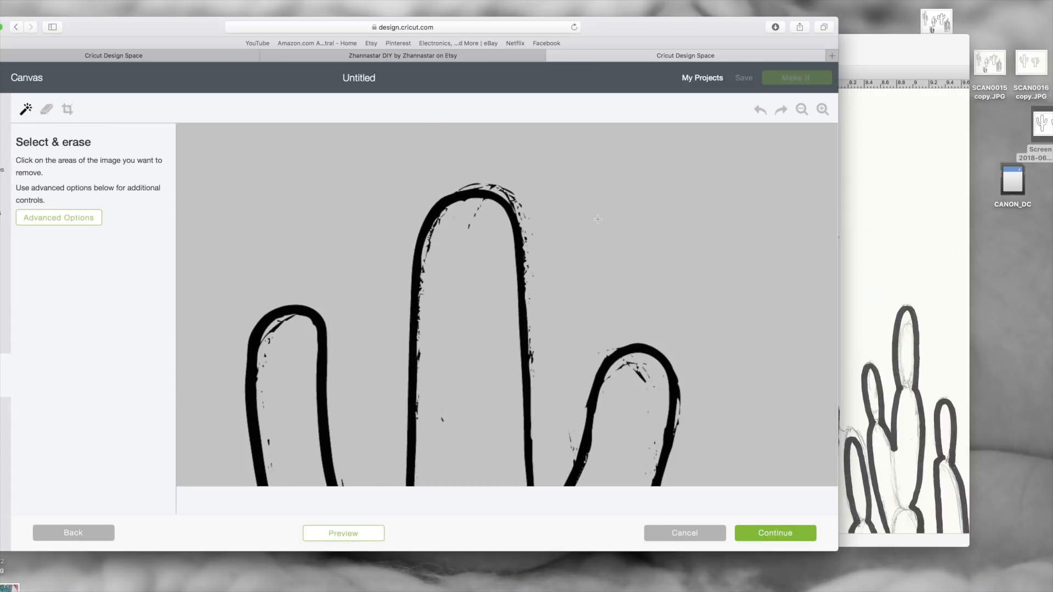
click(822, 110)
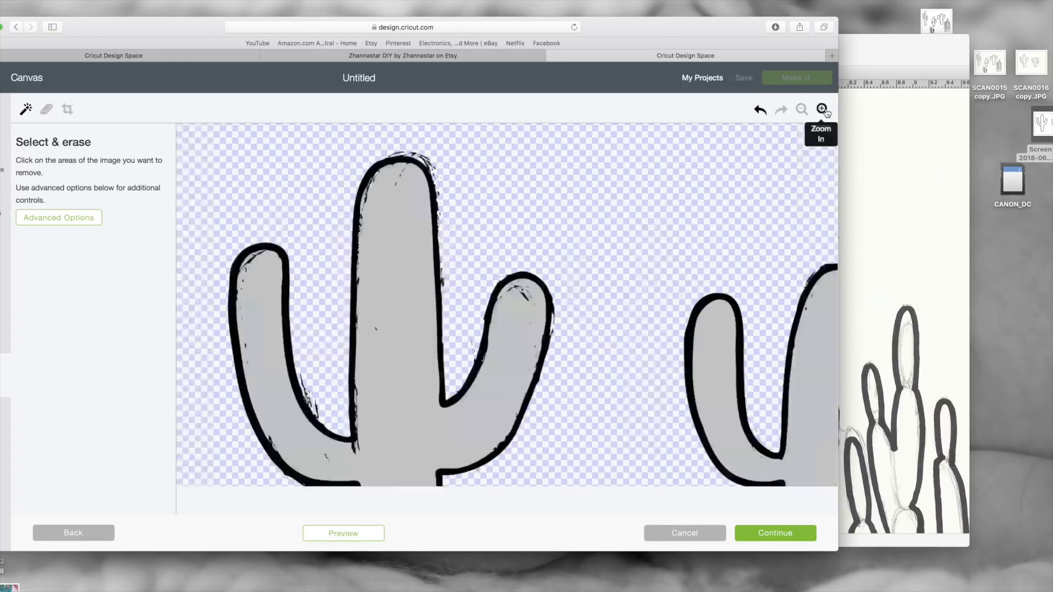
click(46, 110)
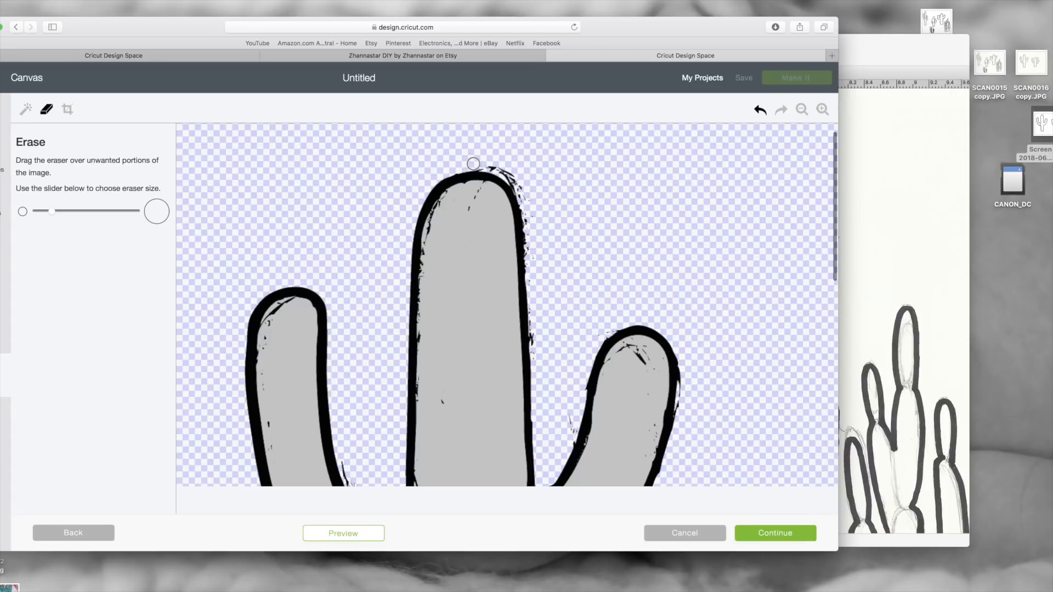
mouse_move(500, 167)
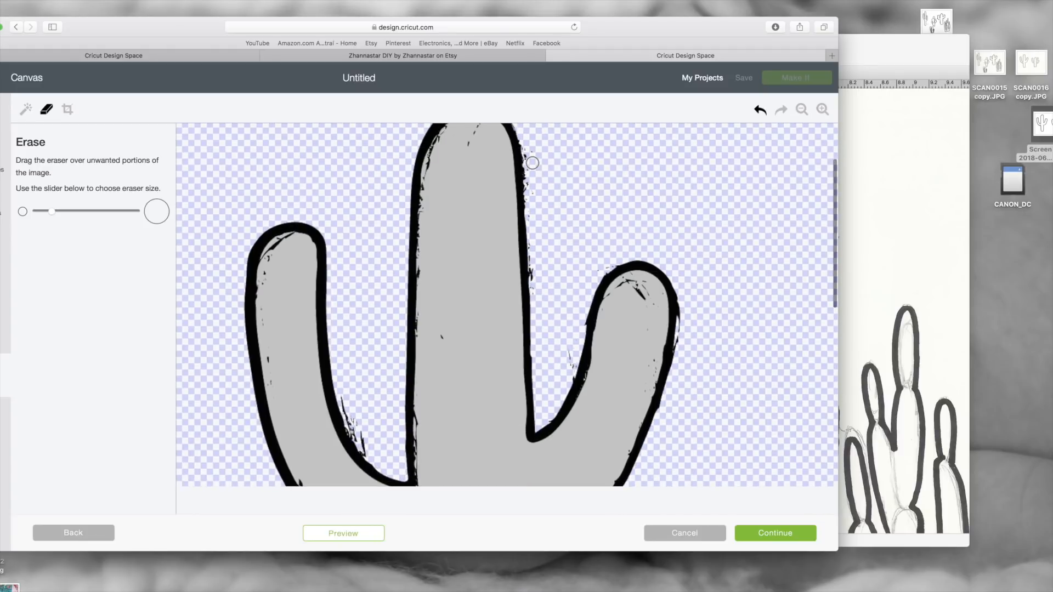
- Finish cleanup and save the upload named cactus
click(775, 534)
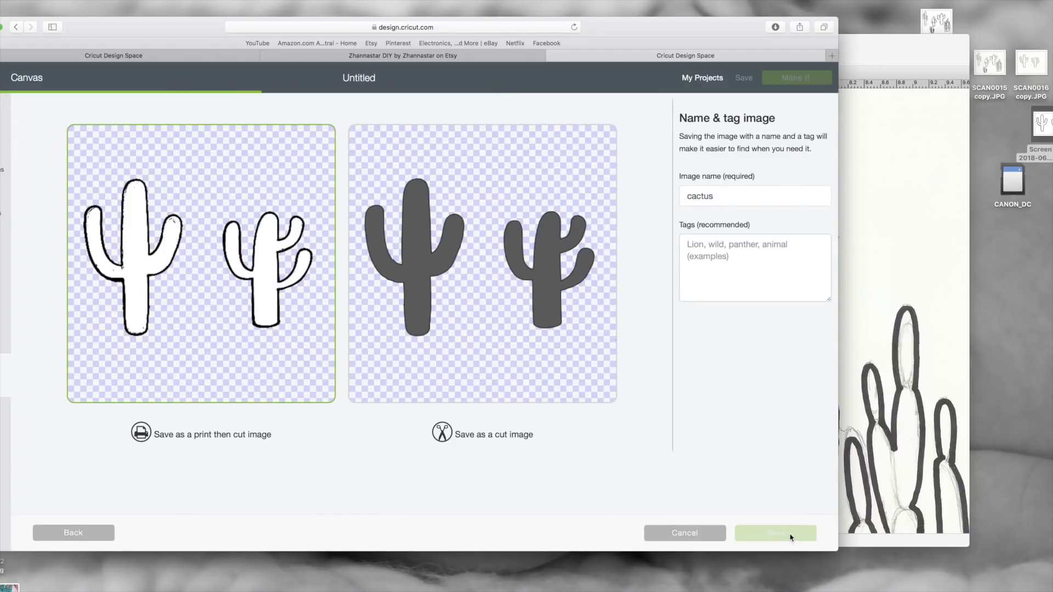
click(775, 533)
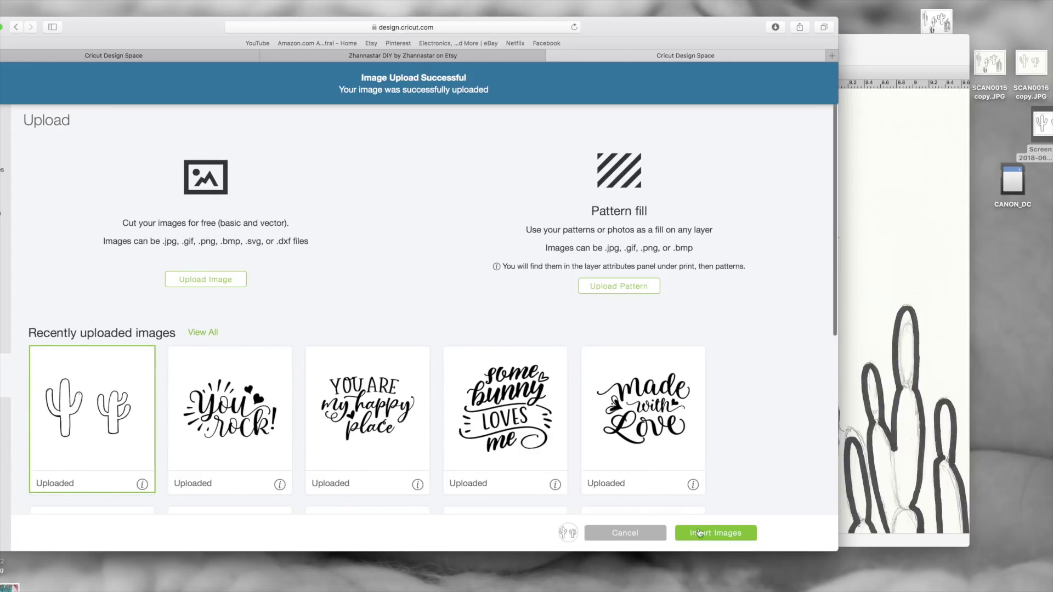
- Insert the cactus image, cover one cactus with a Square and Slice them apart
click(714, 533)
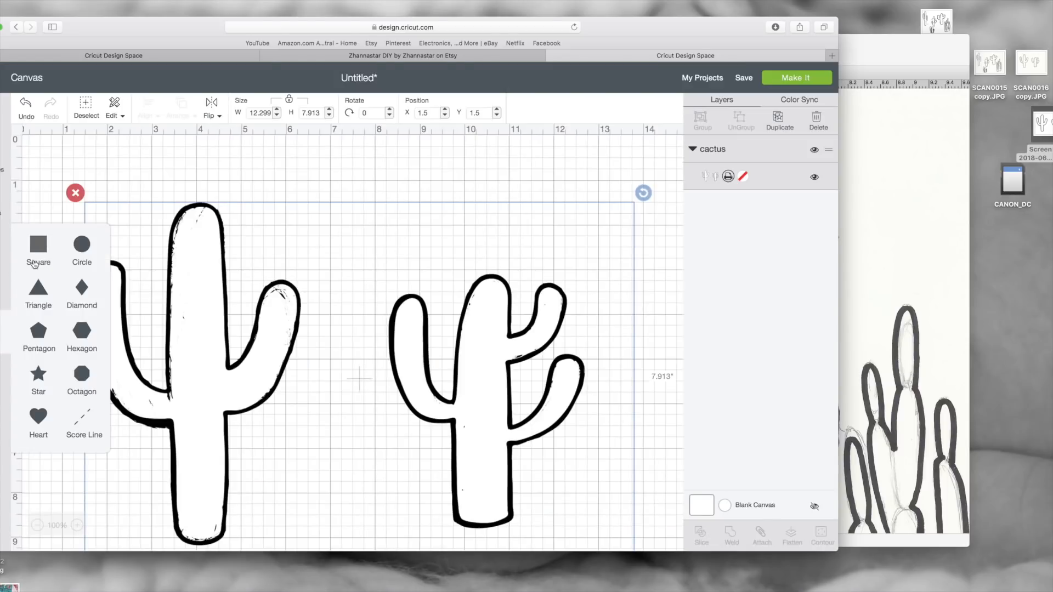
click(37, 249)
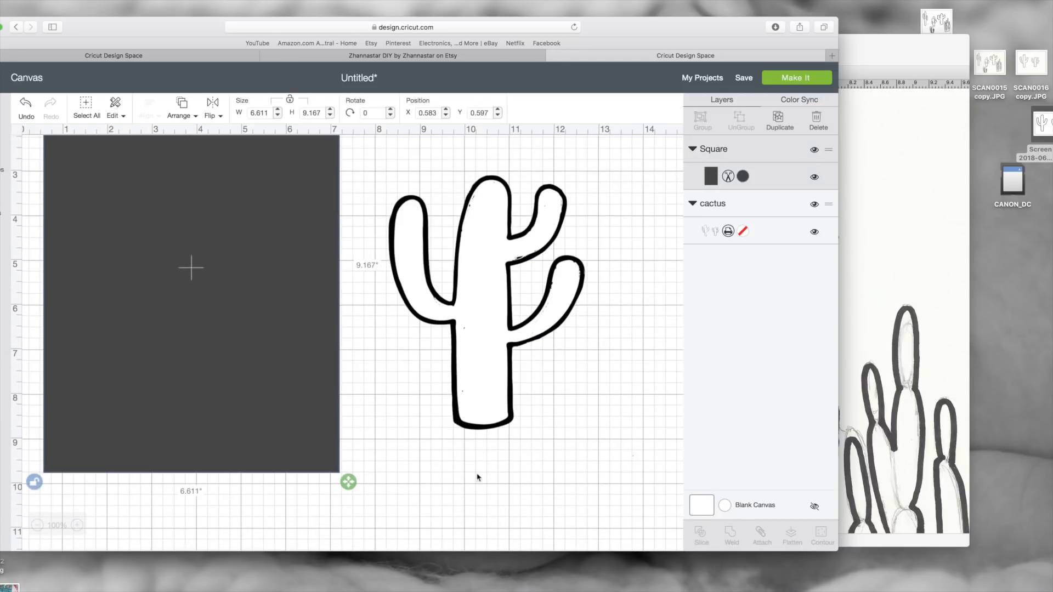
click(701, 535)
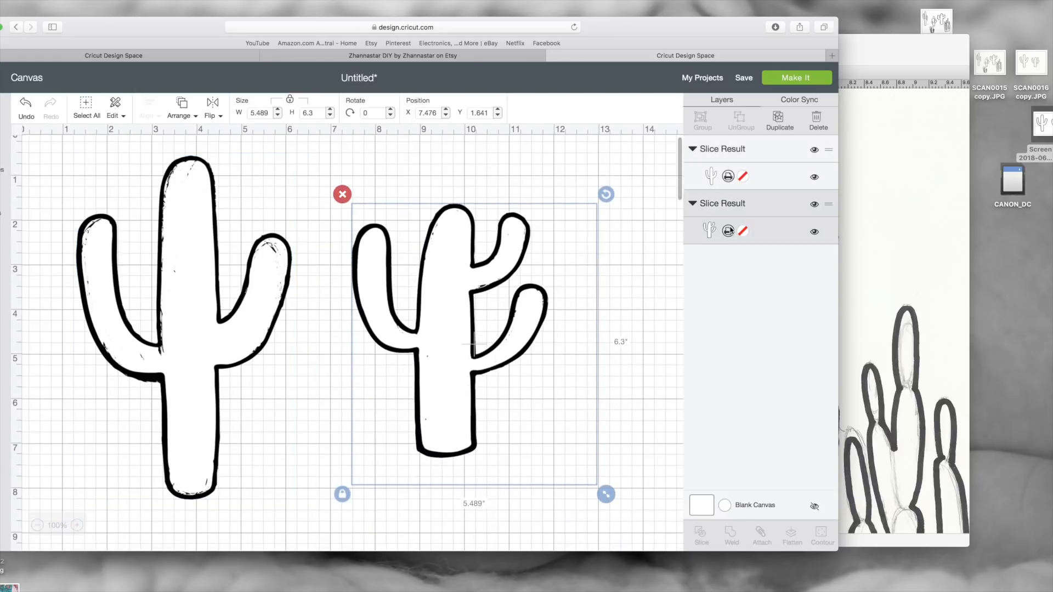
- Make the right cactus a solid shape and fill the left cactus red
click(742, 232)
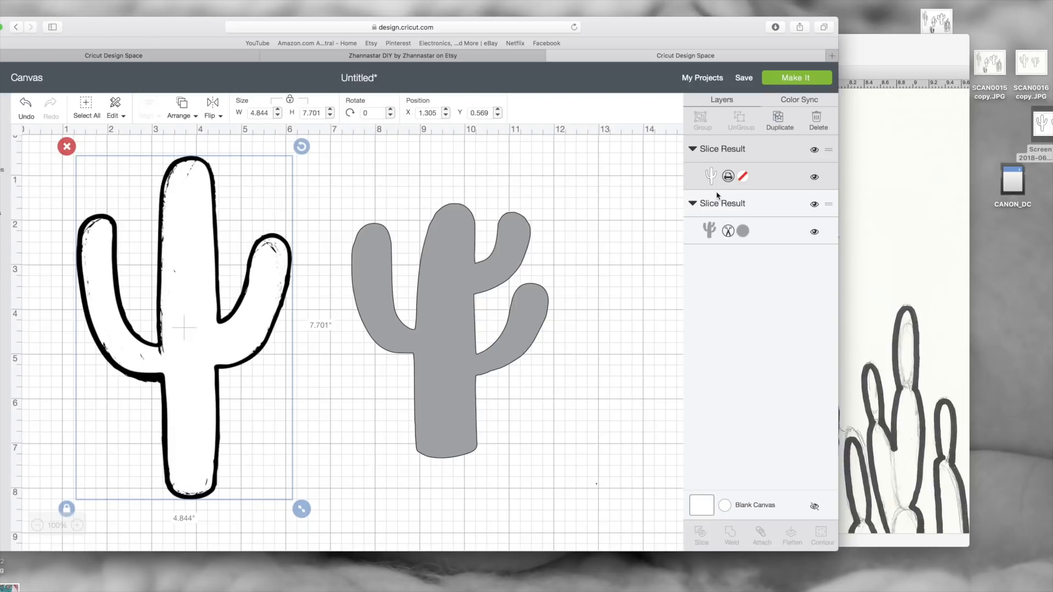
click(742, 177)
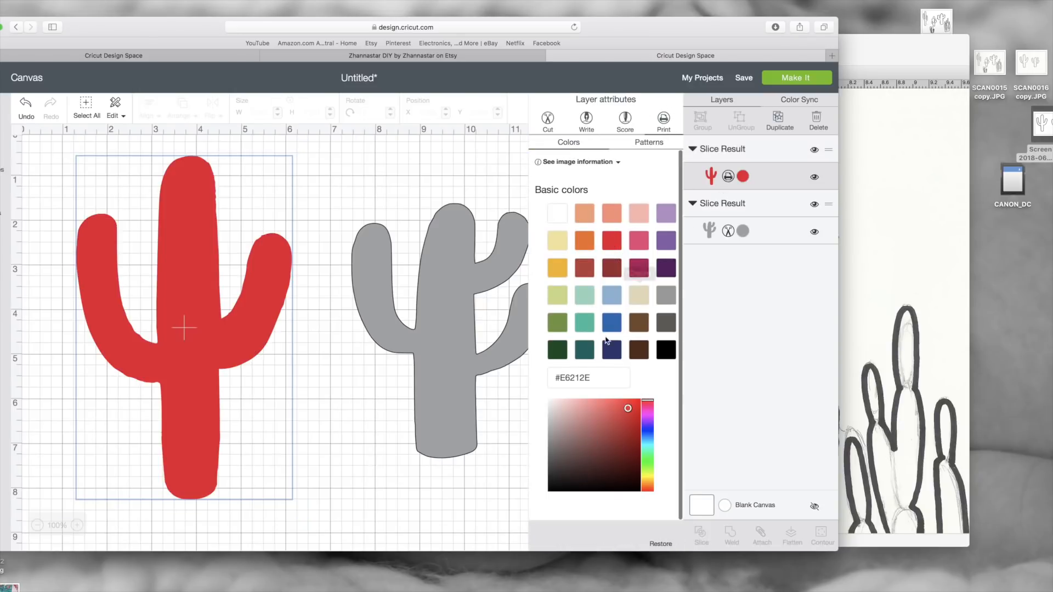
click(557, 349)
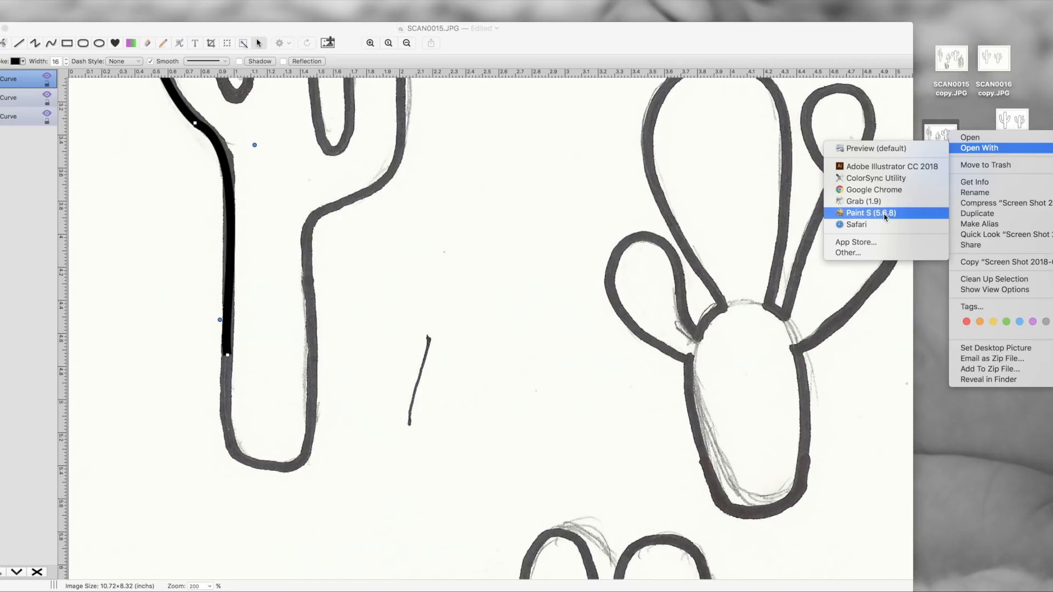
- Open the cactus screenshot in Paint S and zoom in on the outlines for tracing
click(870, 212)
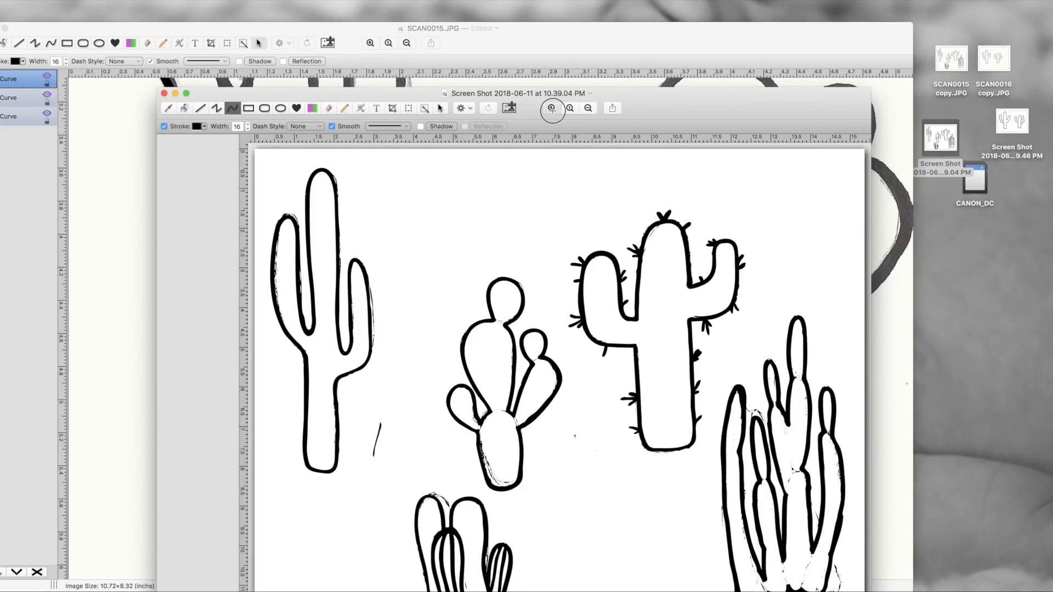
click(552, 109)
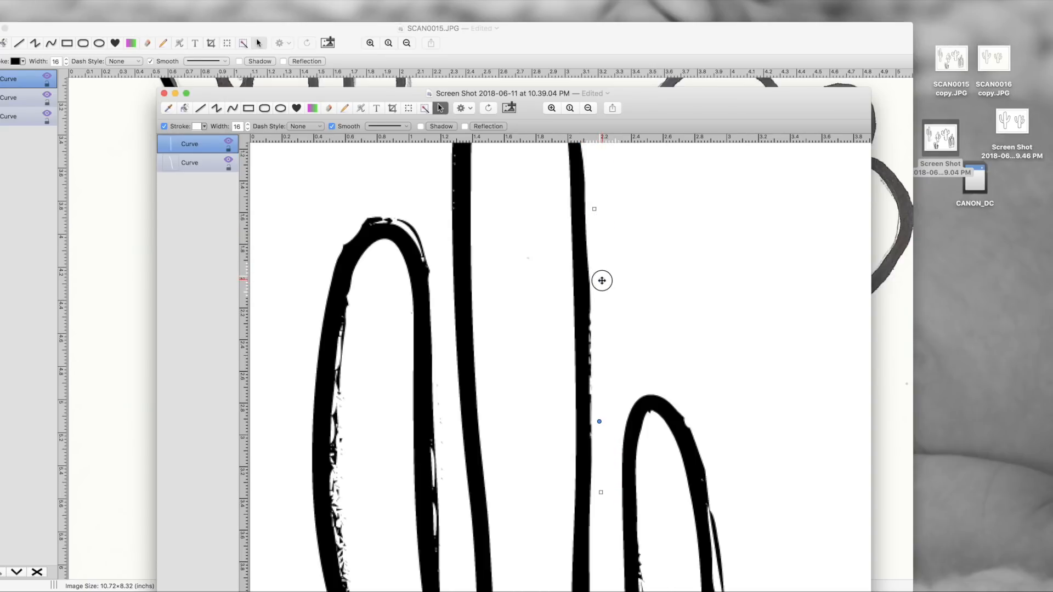
mouse_move(600, 421)
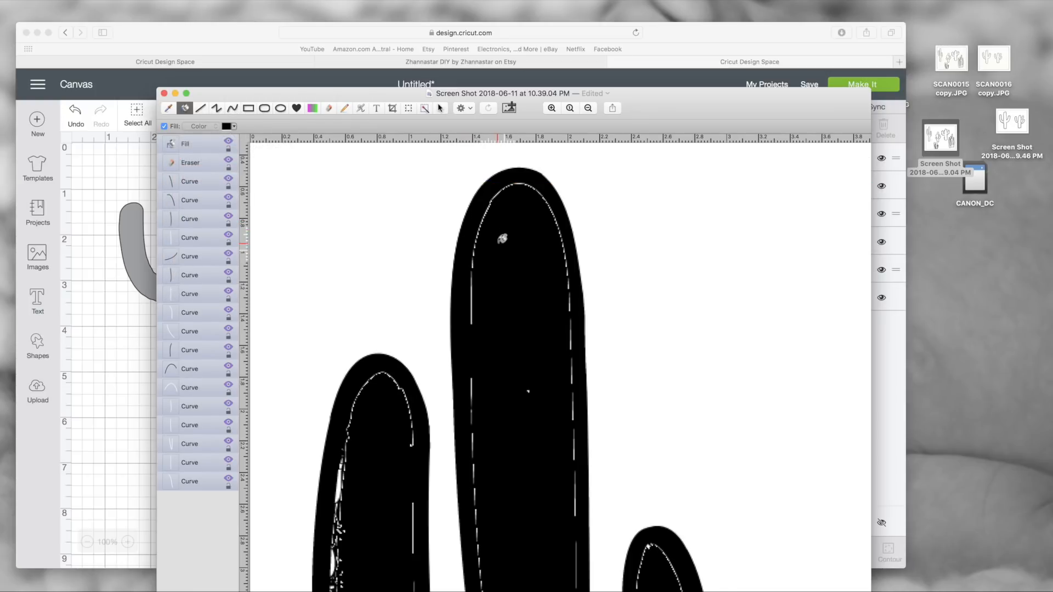
- Fill the cacti solid black and paint over the thin white line along the edge
scroll(up, 3)
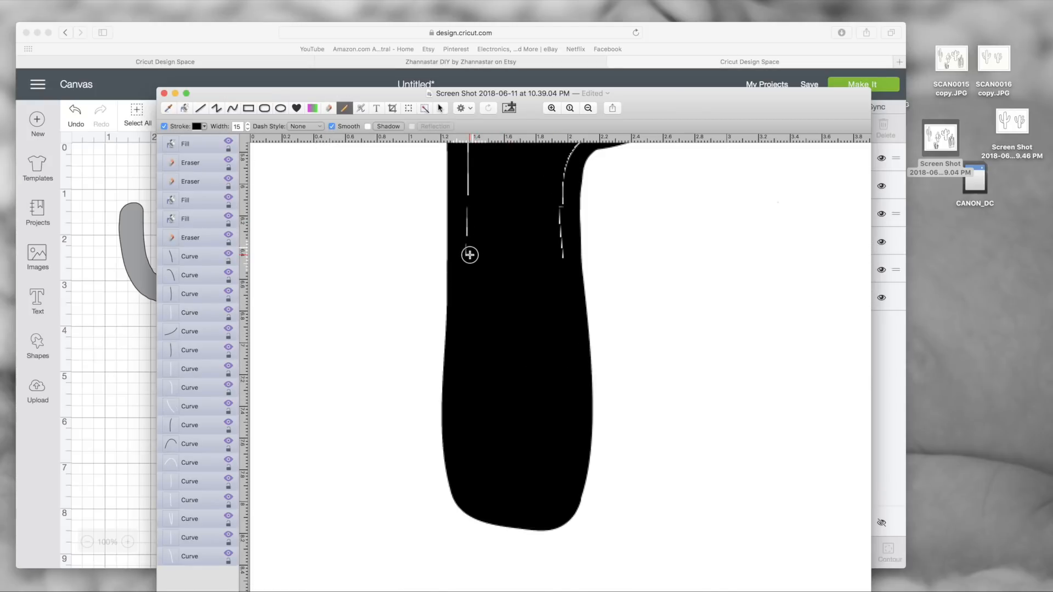
mouse_move(559, 215)
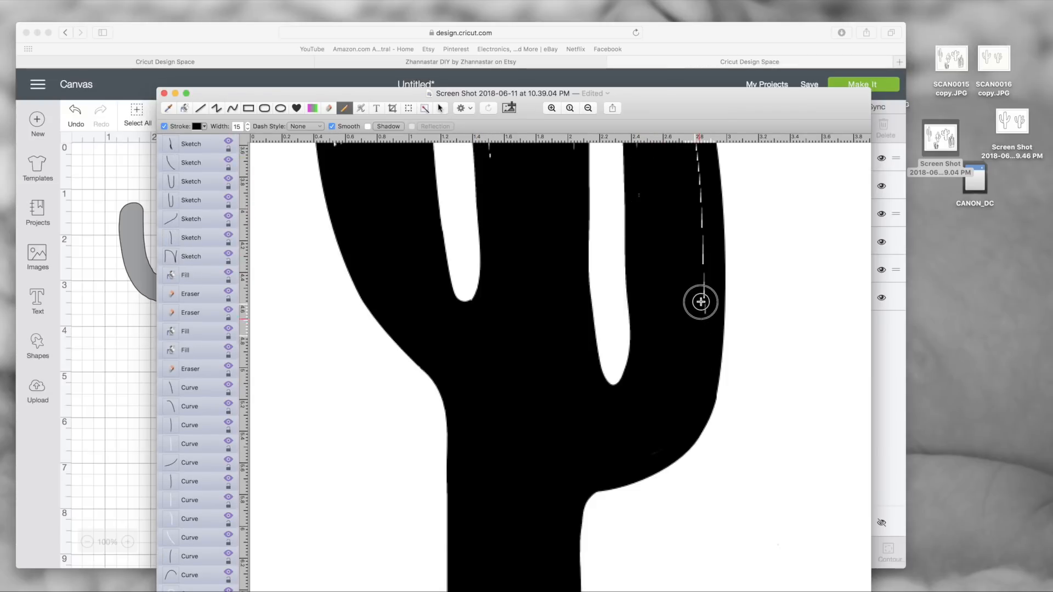
click(588, 108)
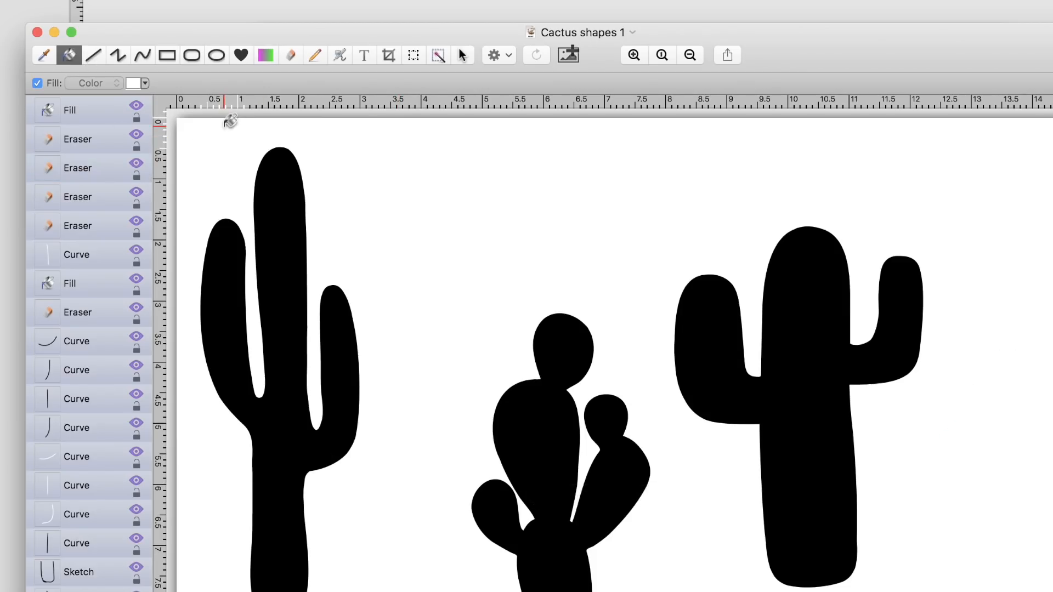
mouse_move(436, 174)
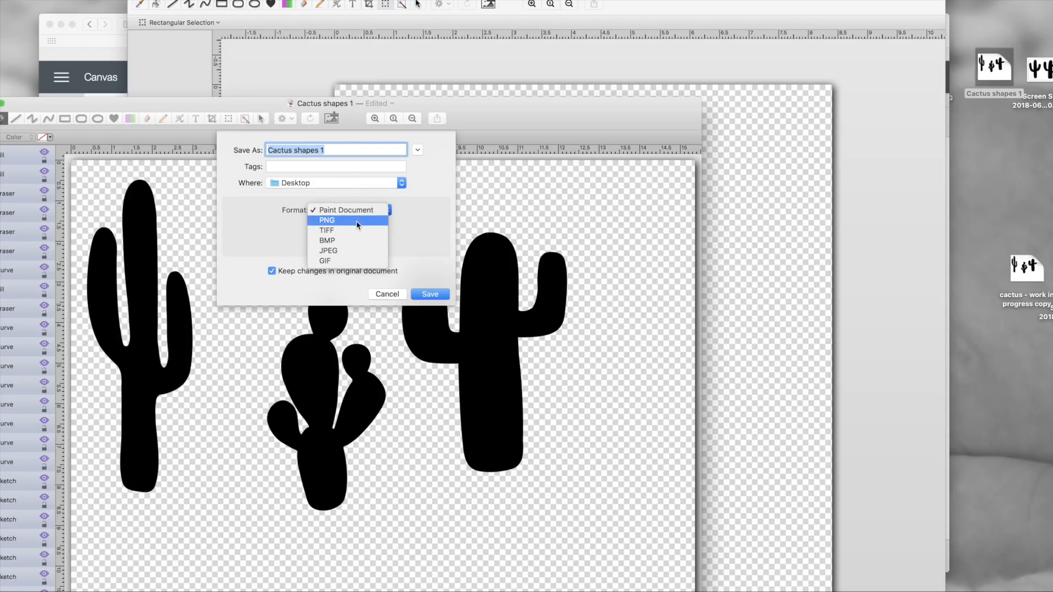
- Export as PNG named Cactus shapes 1 to the Desktop, accepting the layers warning
click(327, 220)
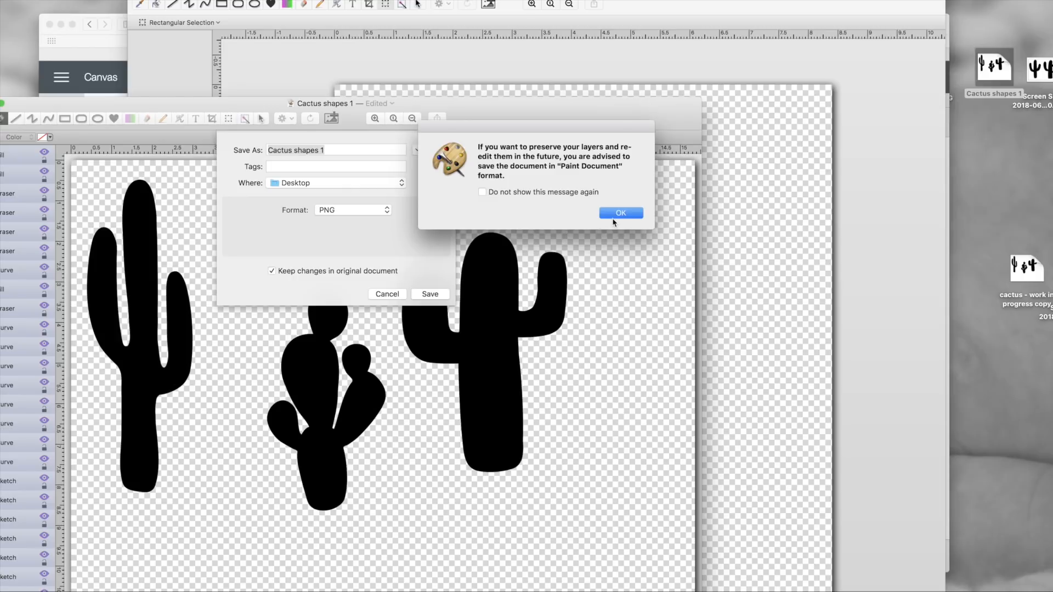
click(620, 212)
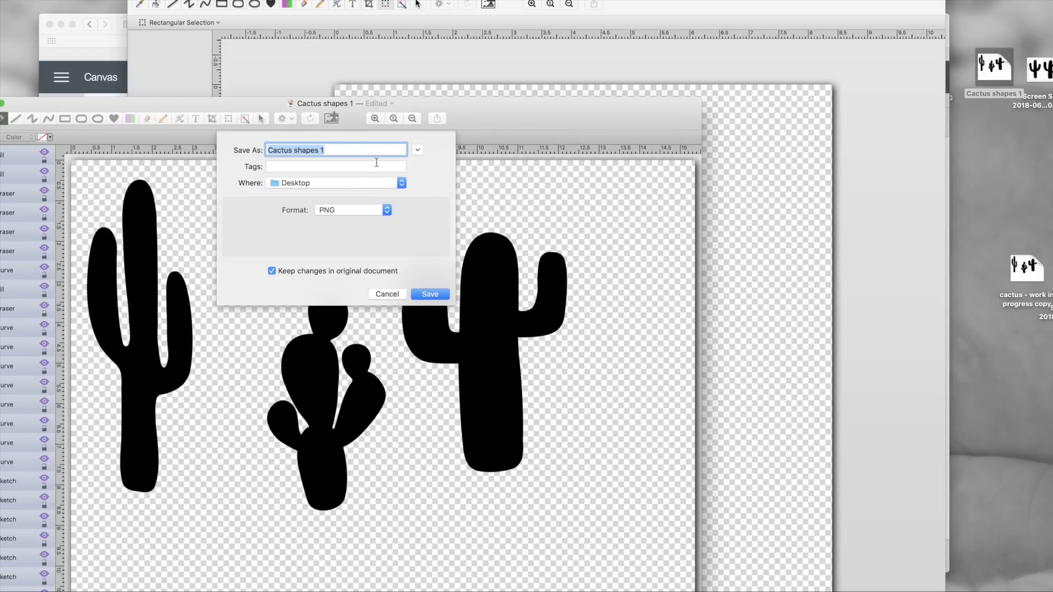
click(429, 294)
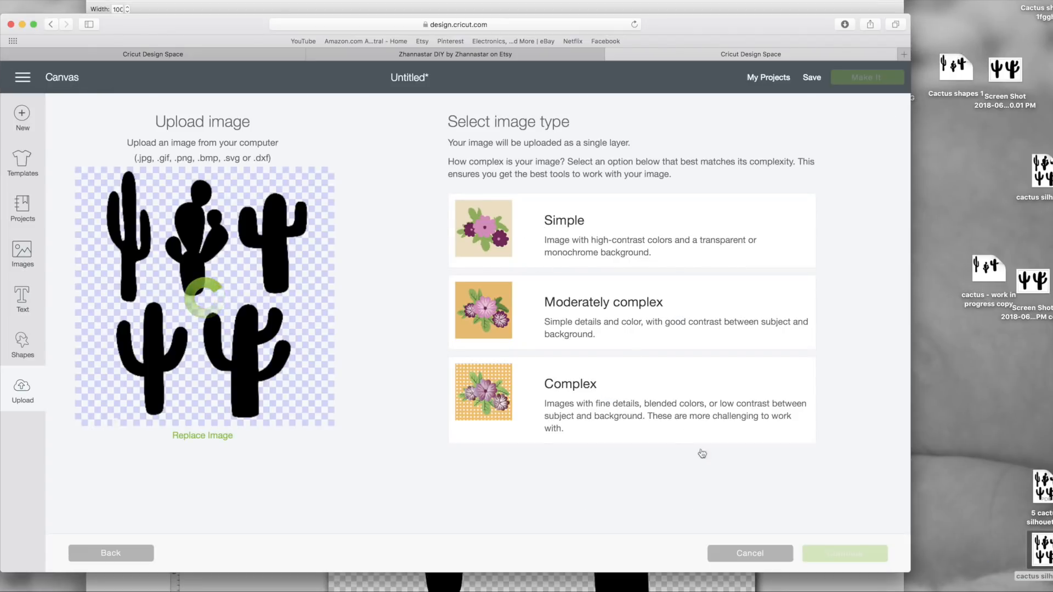
- Classify the five-cactus silhouette upload as Complex and continue
click(632, 399)
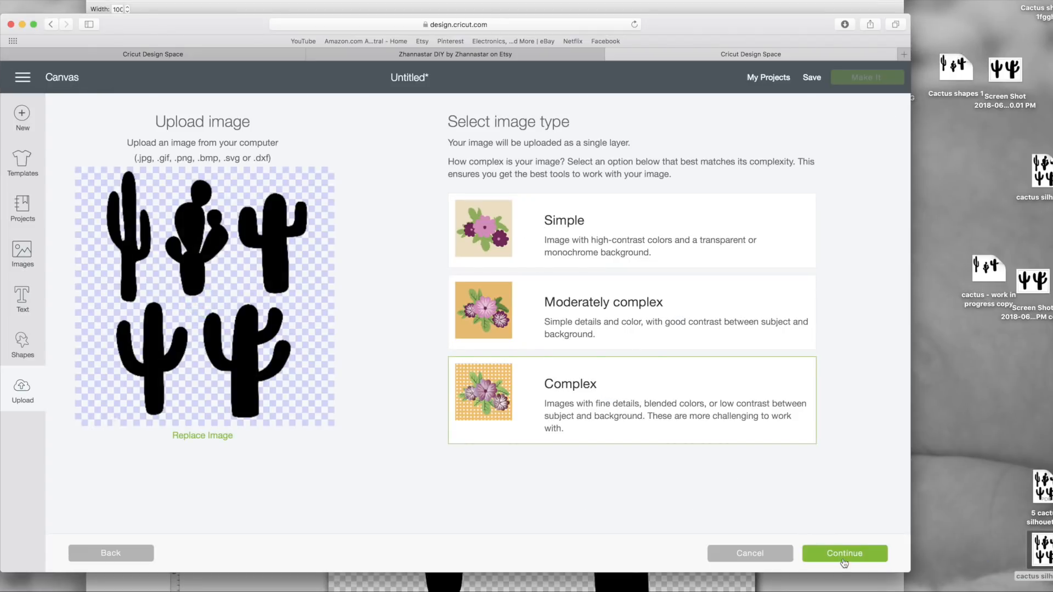
click(843, 553)
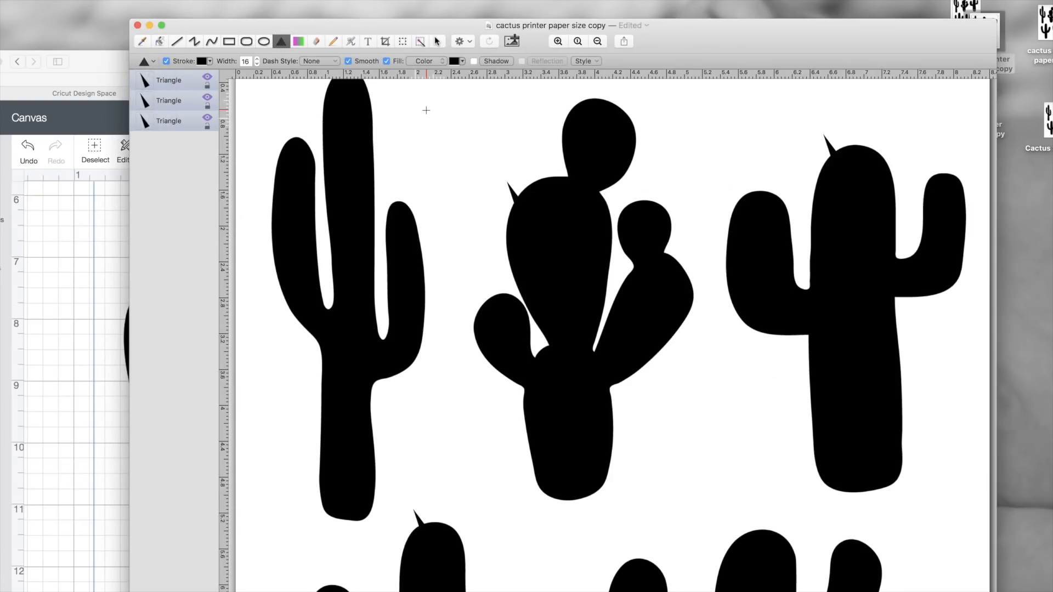
- Place small rotated triangle spikes angled outward along the cactus edges
scroll(down, 3)
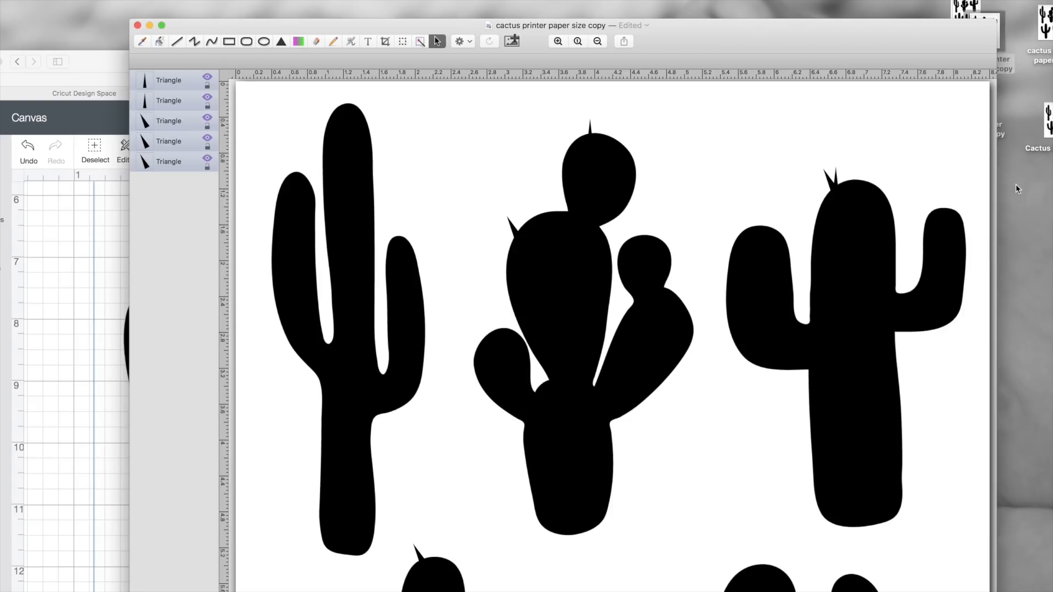
mouse_move(869, 129)
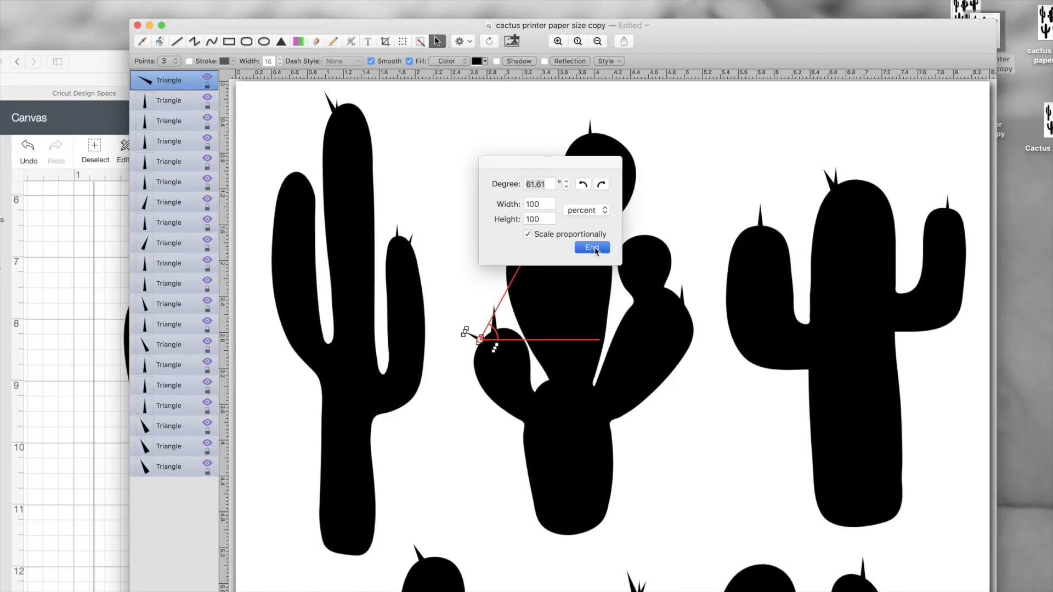
click(591, 248)
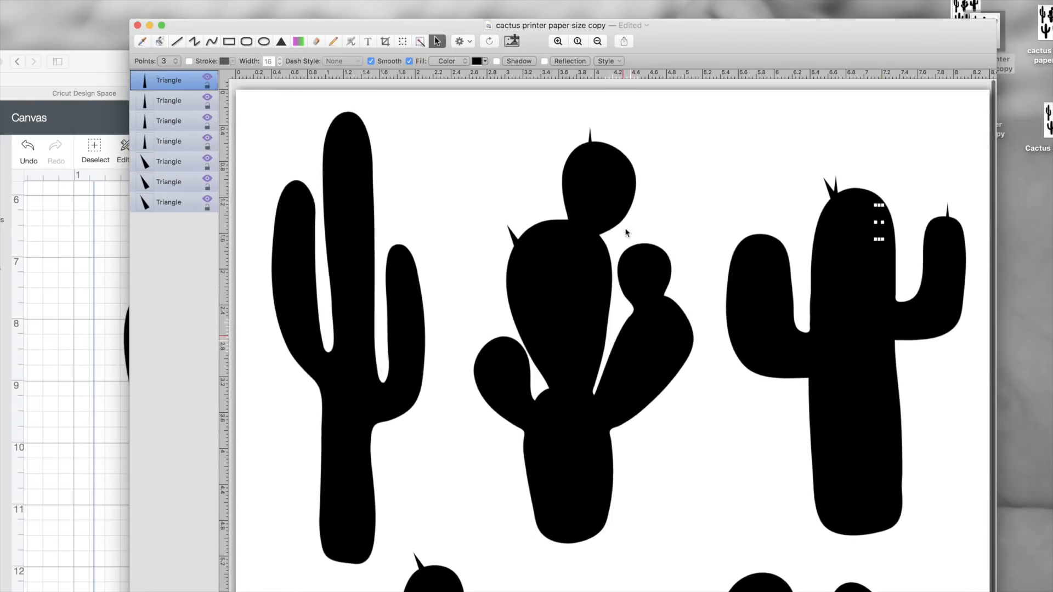
scroll(down, 3)
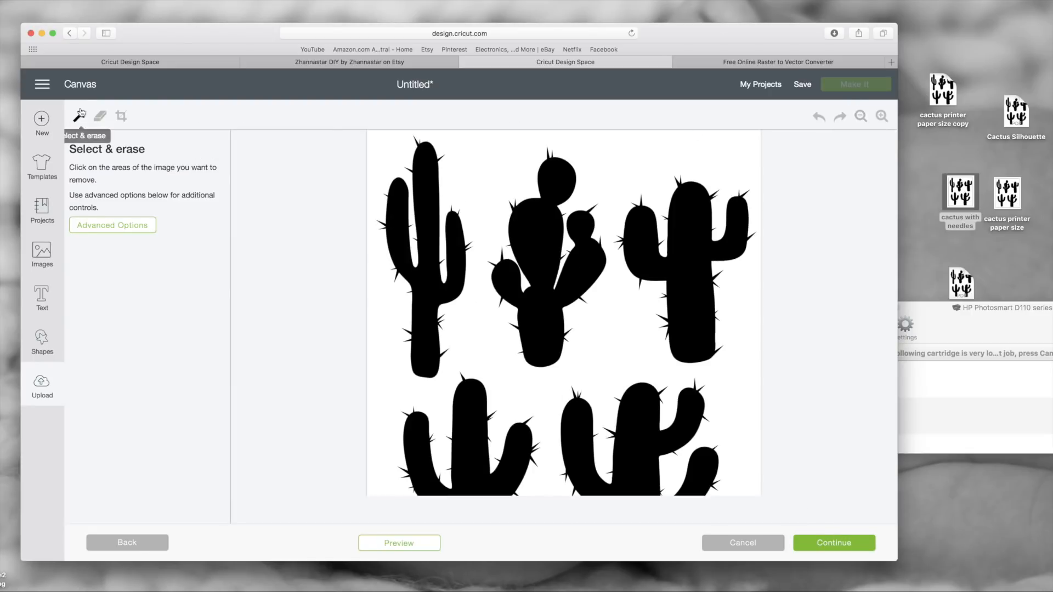
mouse_move(387, 157)
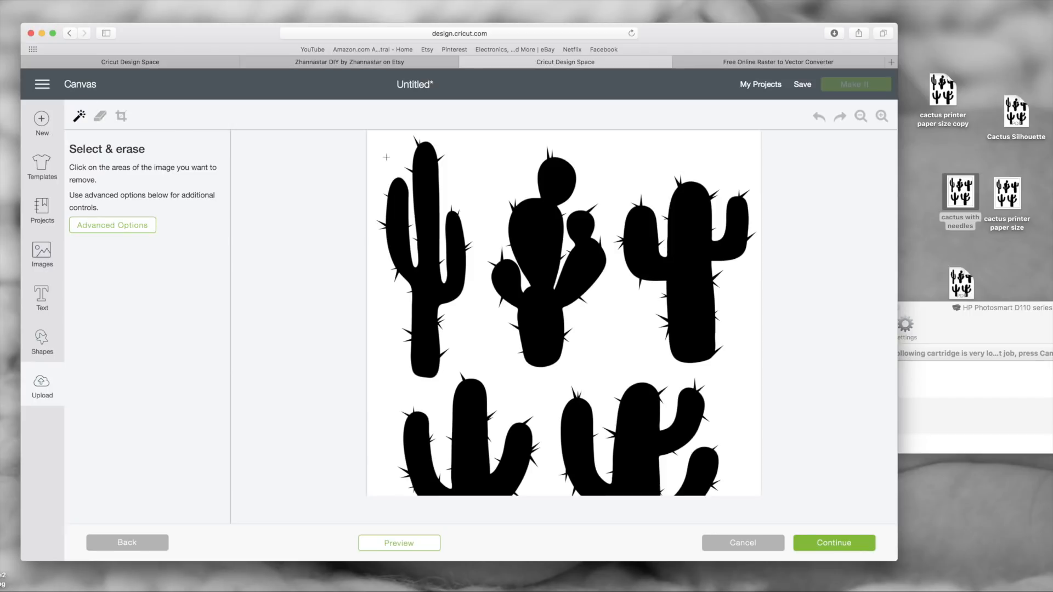
- Erase the white background around the spiky cacti and insert both cactus uploads onto the canvas
click(535, 322)
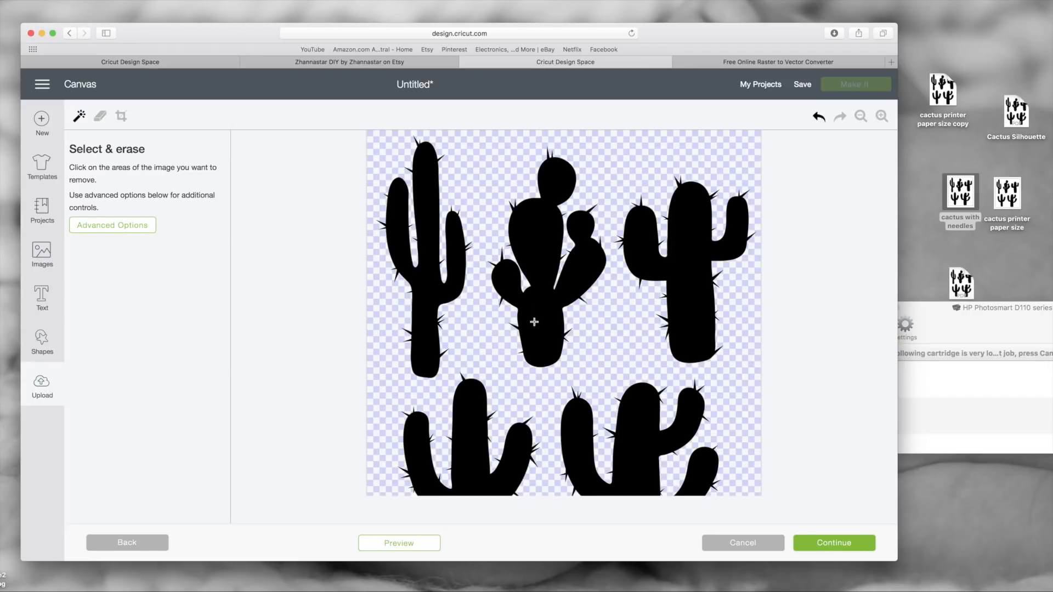
scroll(down, 3)
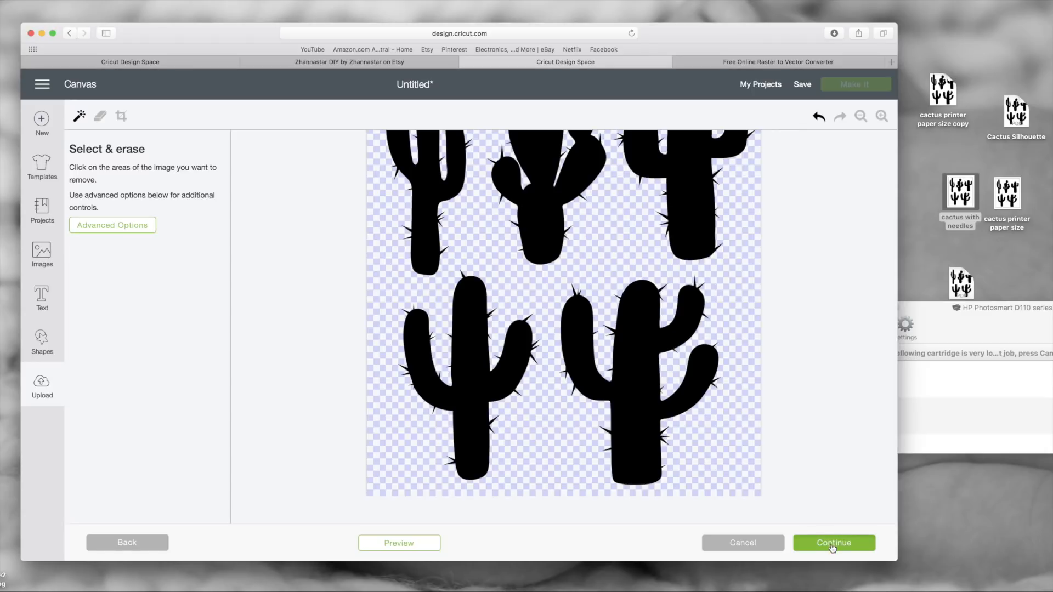
click(833, 543)
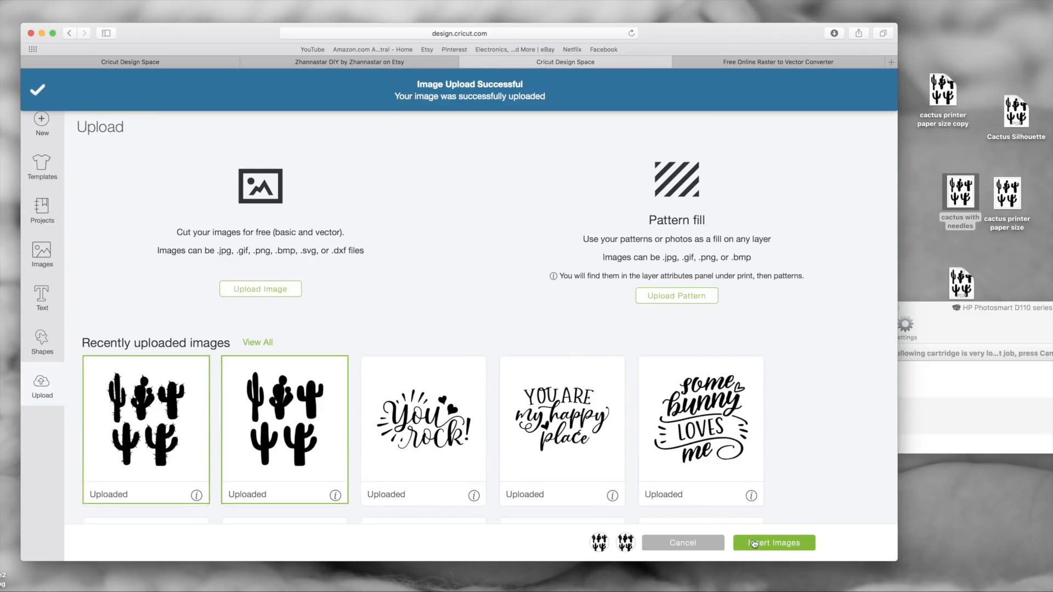
click(773, 543)
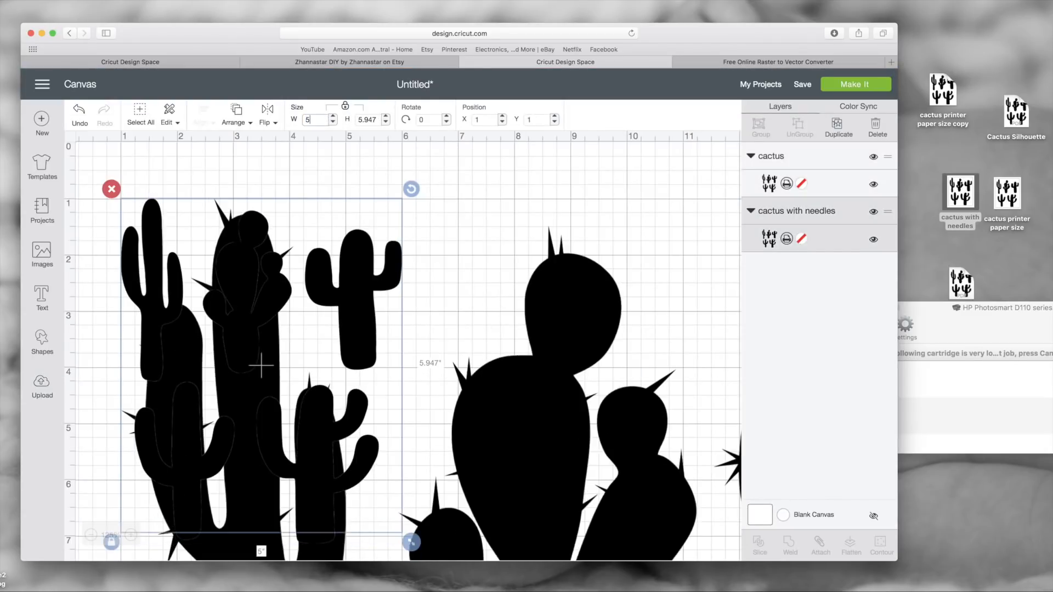
- Set both the plain and spiky cactus image layers to the Cut linetype
click(801, 183)
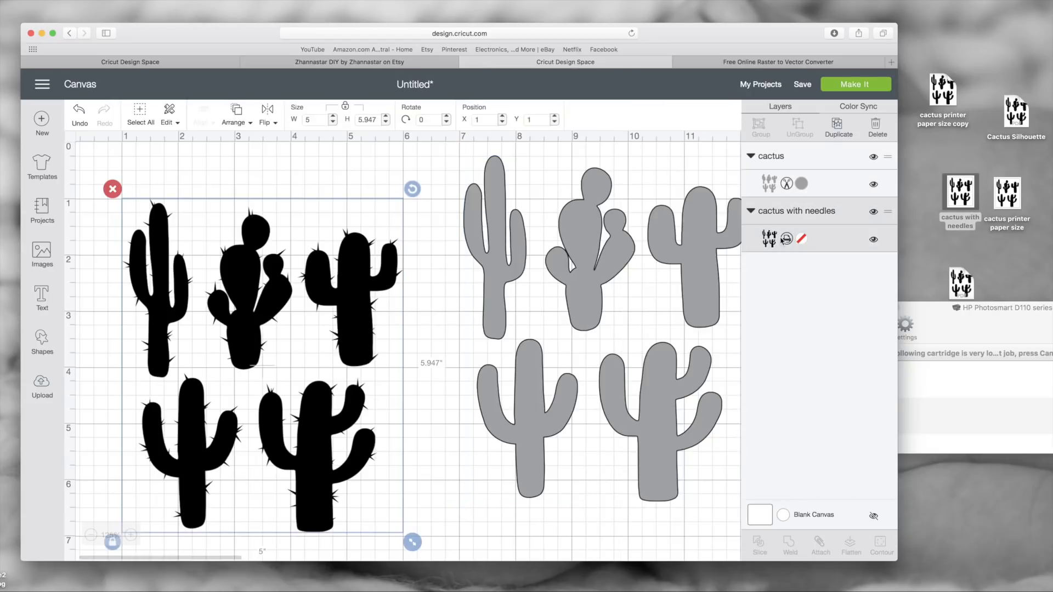
click(801, 238)
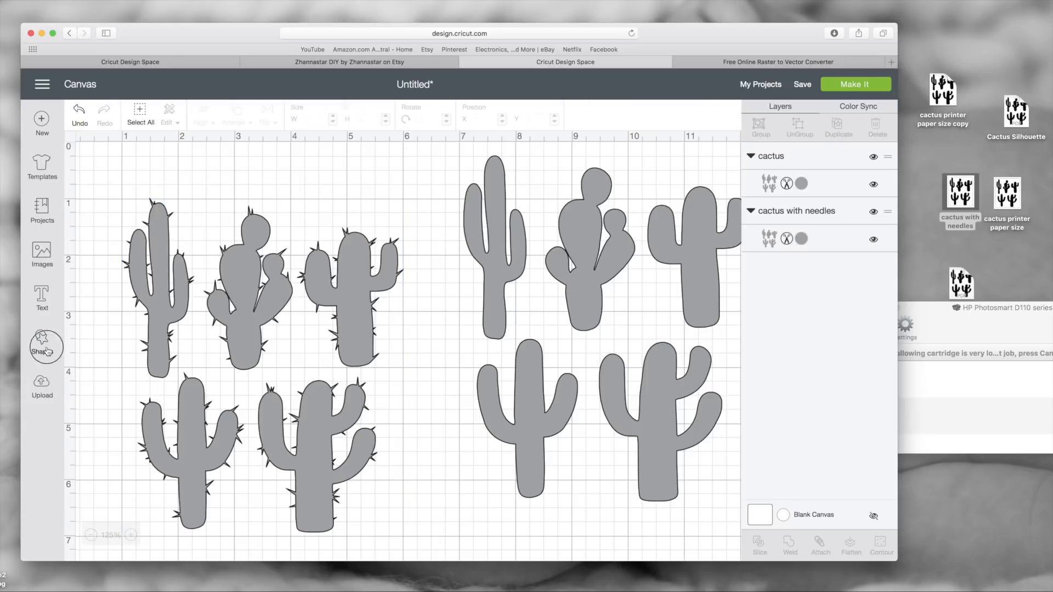
- Slice a square out of the spiky cactus image and discard the unneeded slice result
click(42, 342)
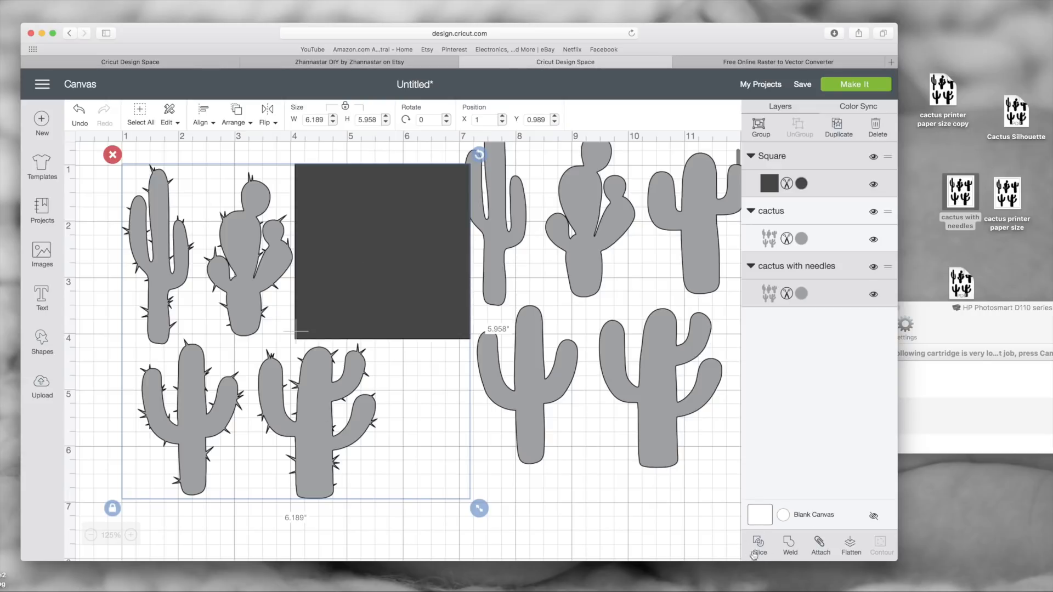
click(758, 541)
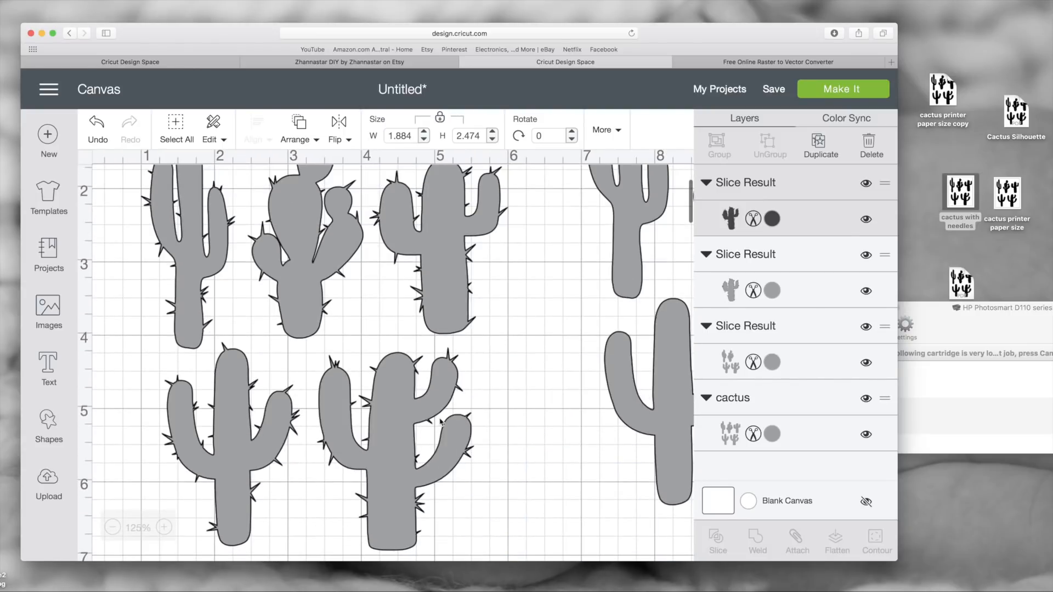
click(544, 268)
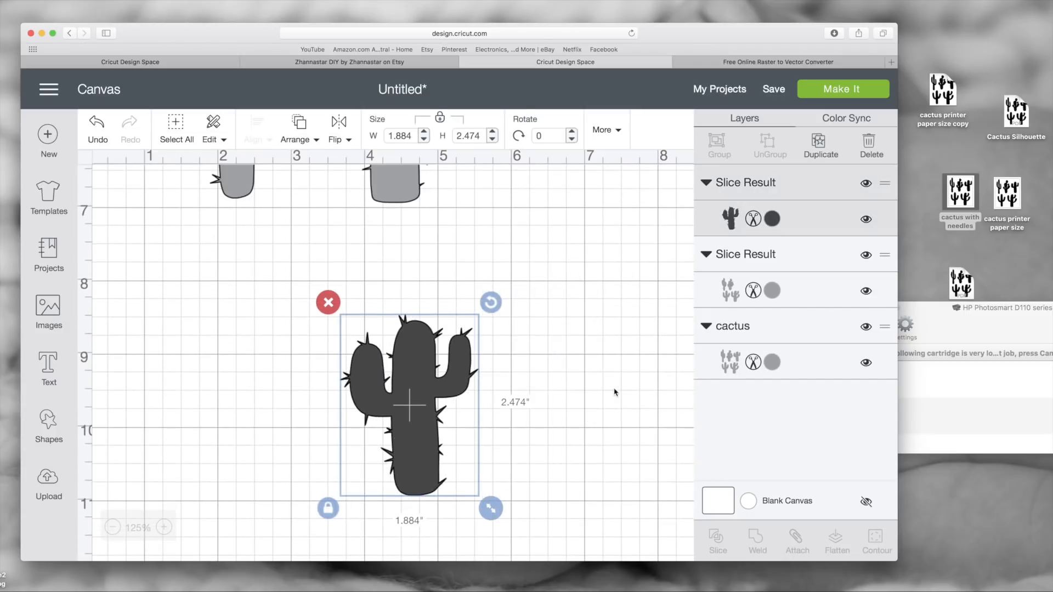
mouse_move(599, 361)
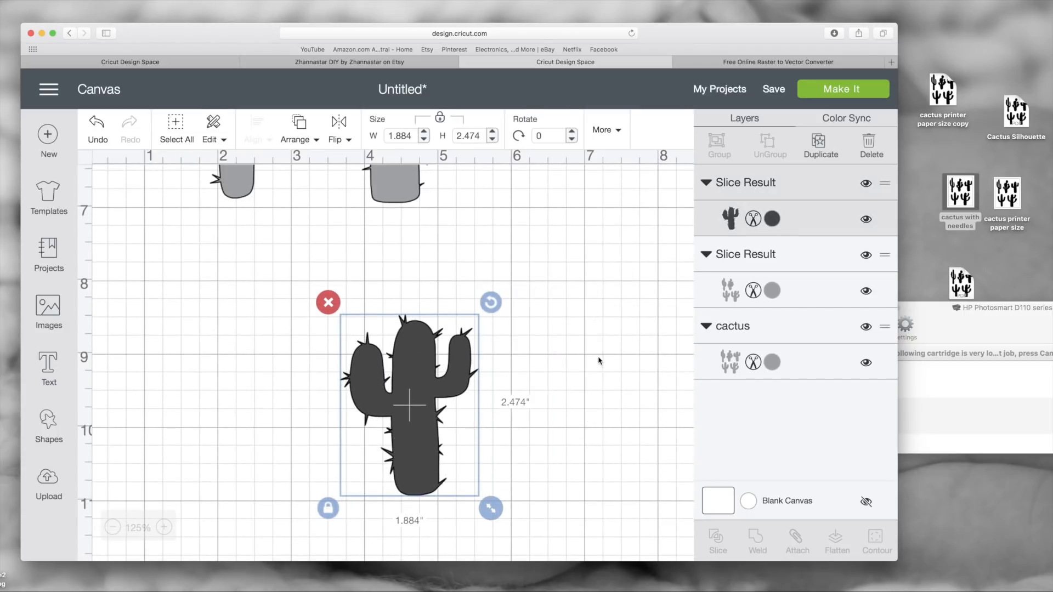